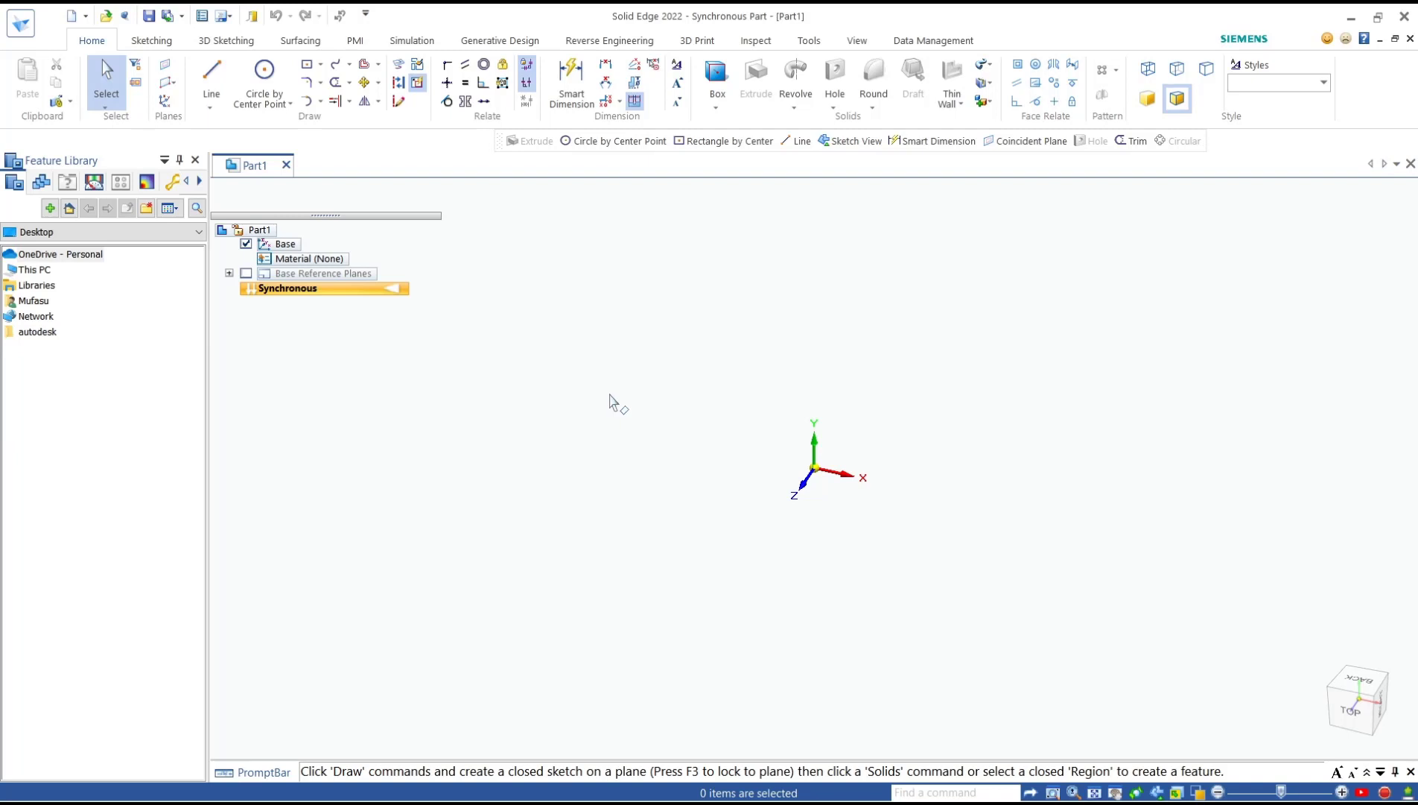
pyautogui.moveTo(306, 71)
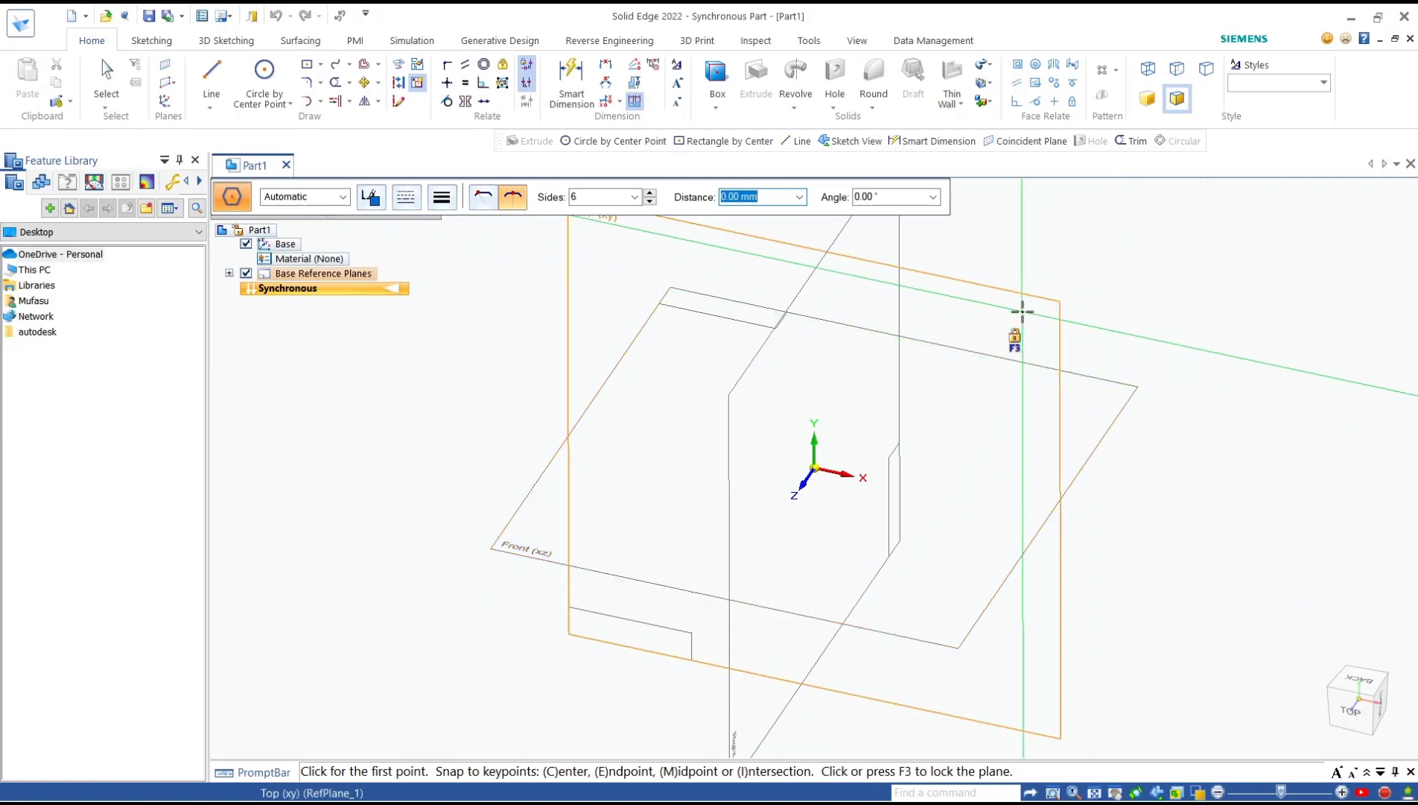
pyautogui.moveTo(1101, 396)
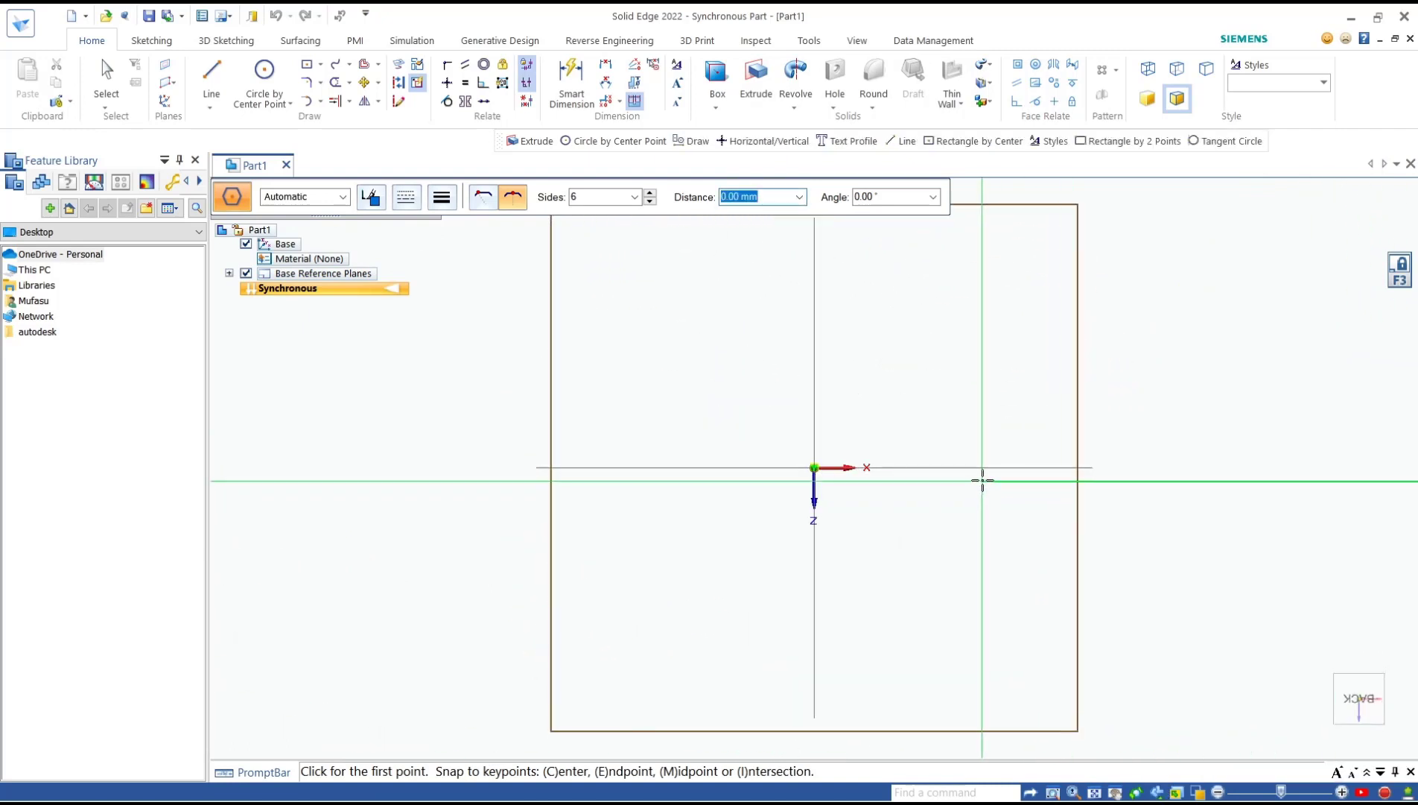
pyautogui.moveTo(914, 398)
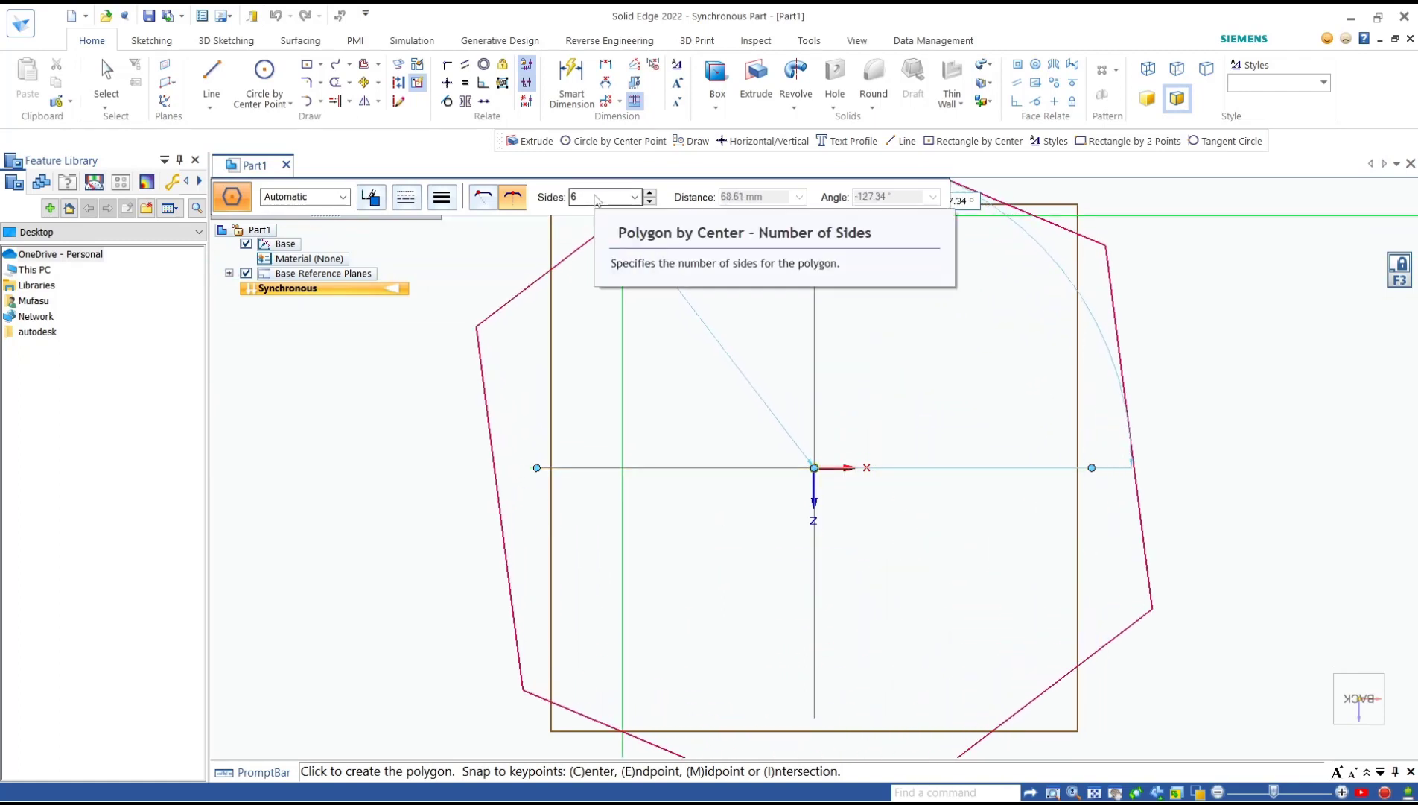
# - Place the polygon's center point on the sketch origin
pyautogui.click(598, 196)
pyautogui.write('5')
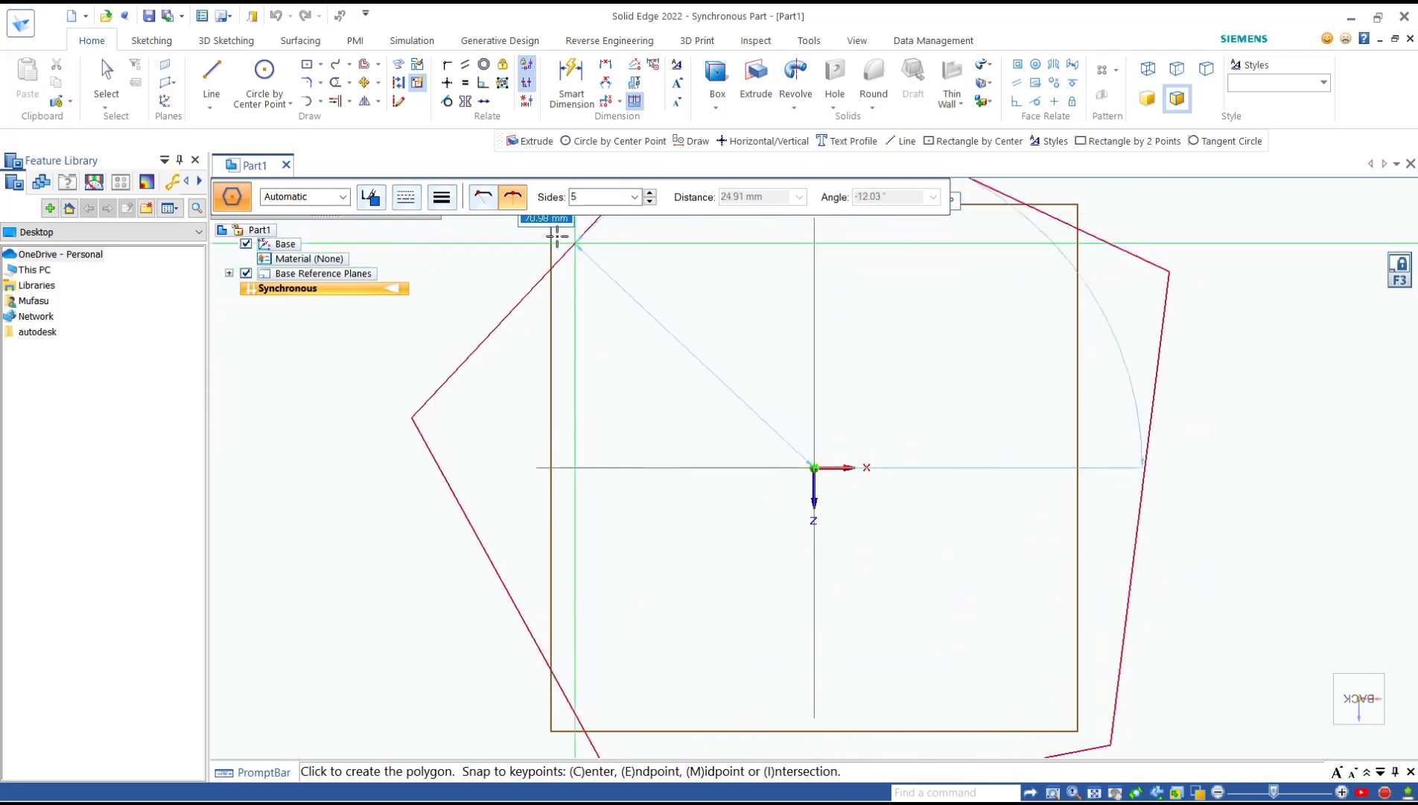
pyautogui.moveTo(512, 196)
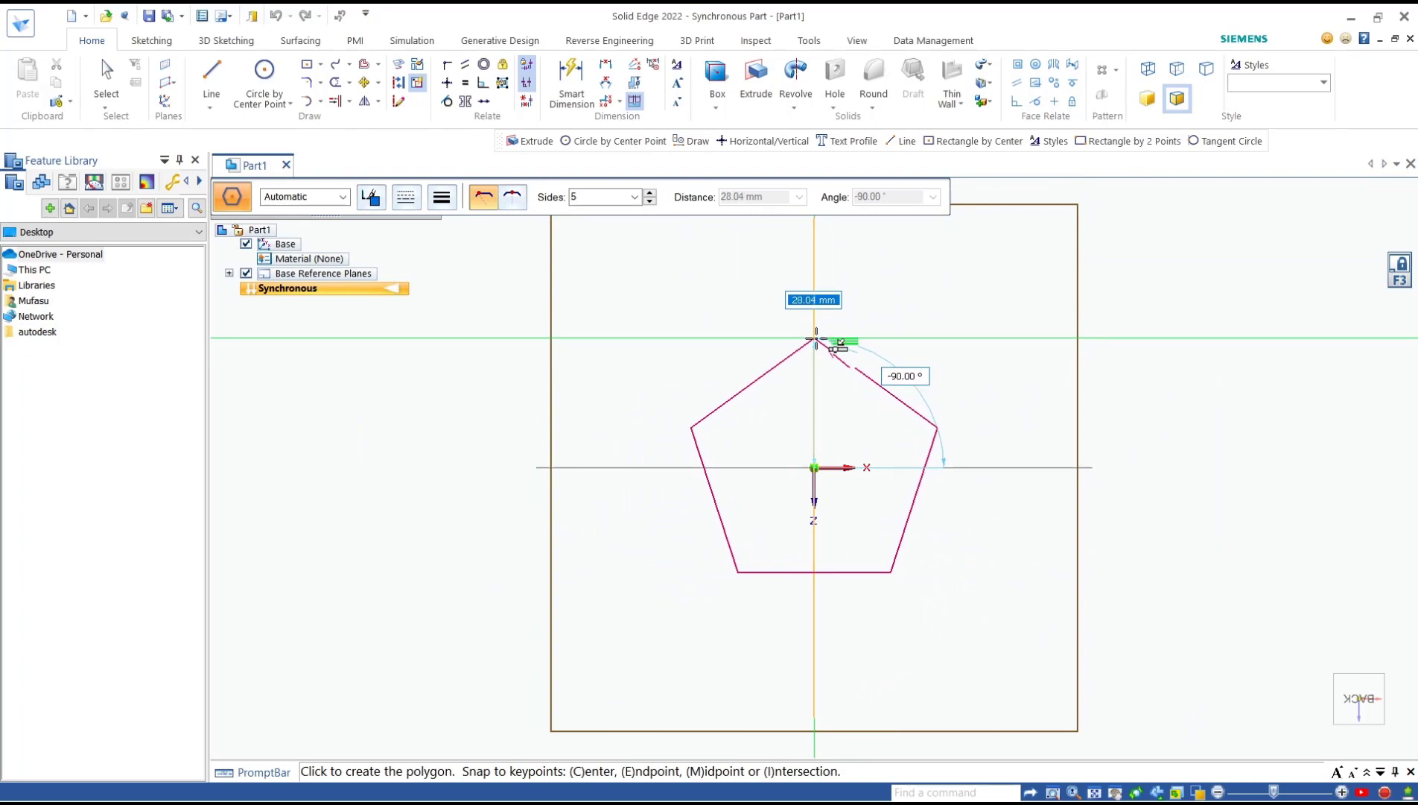
# - Enter 3 in the command bar toward the 30 mm, -90° pentagon dimensions
pyautogui.write('30')
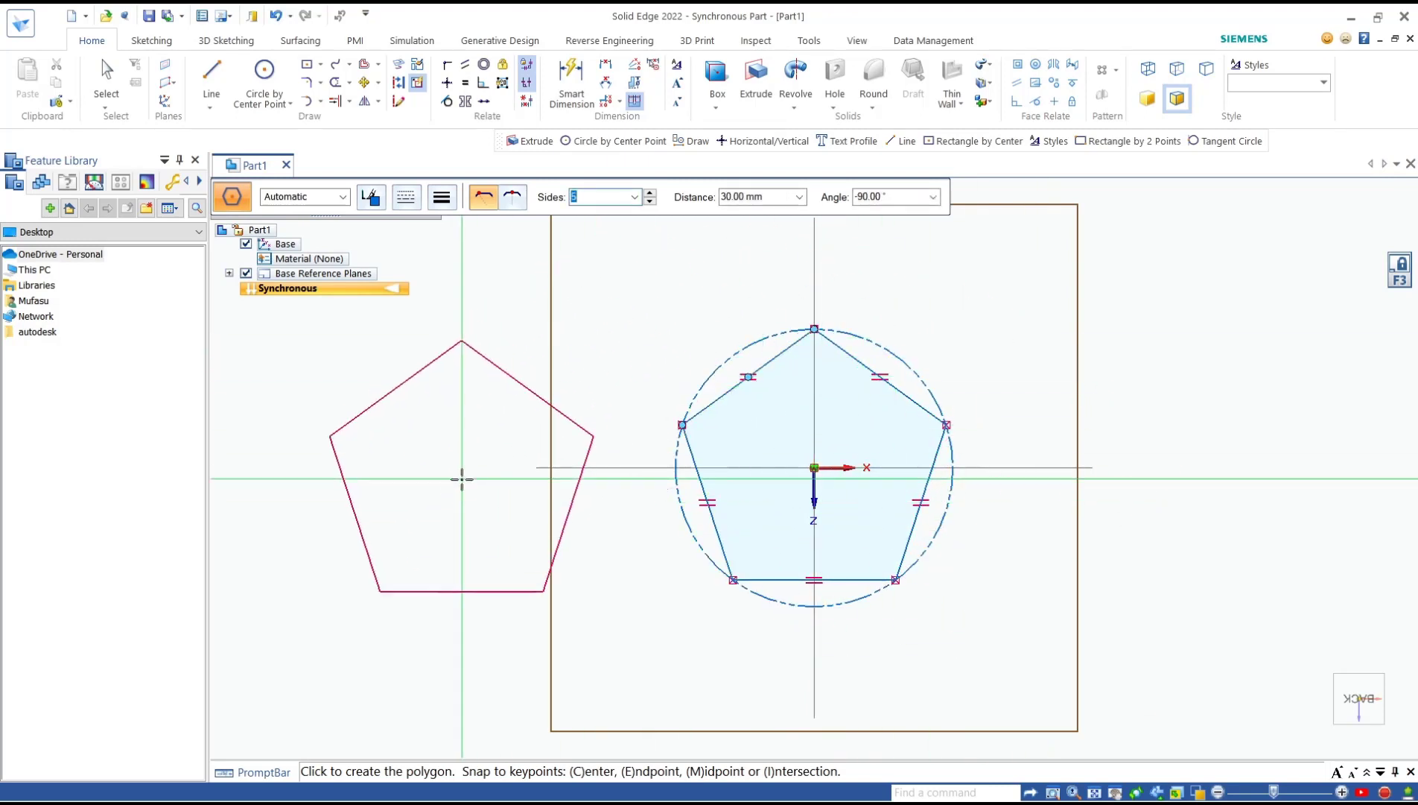
pyautogui.moveTo(582, 199)
pyautogui.write('7')
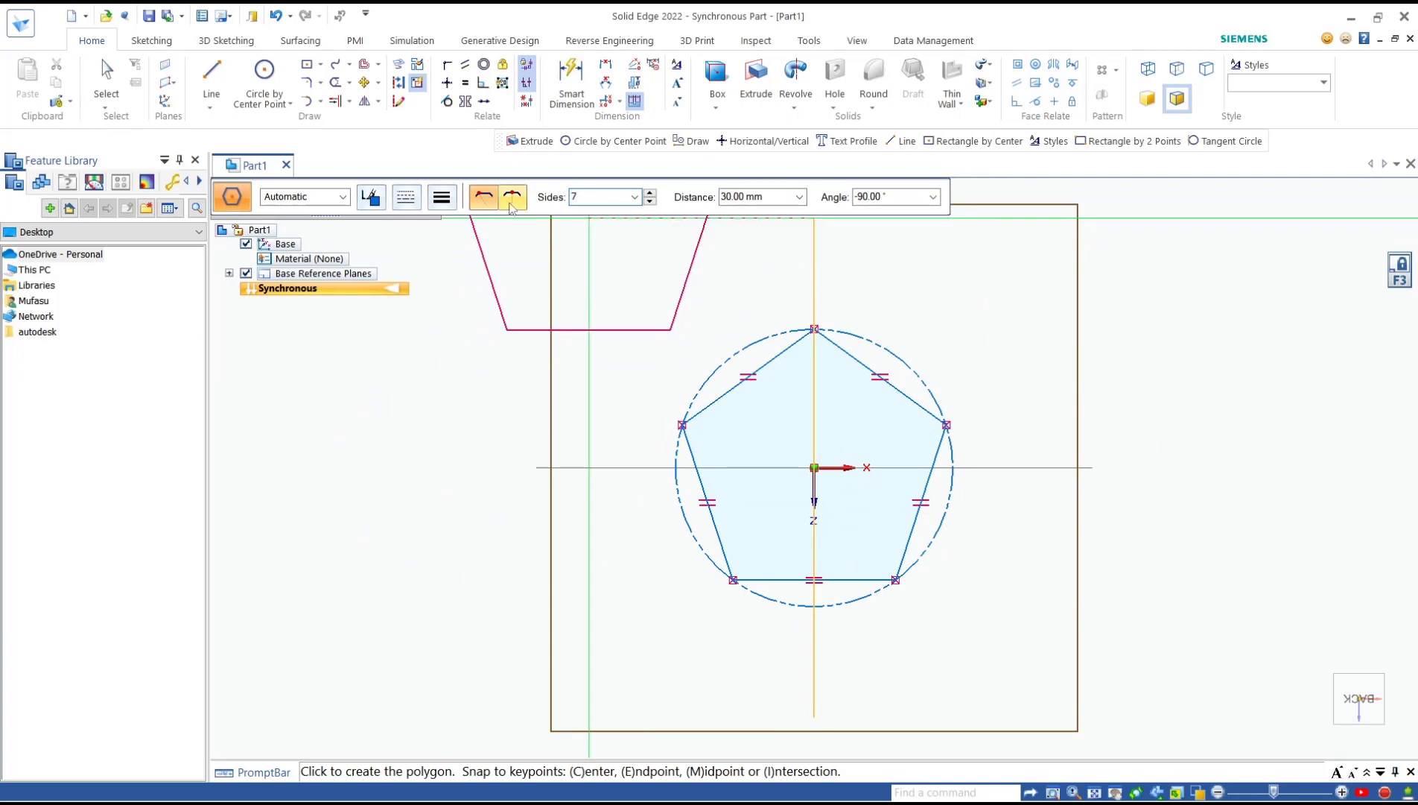
pyautogui.moveTo(512, 196)
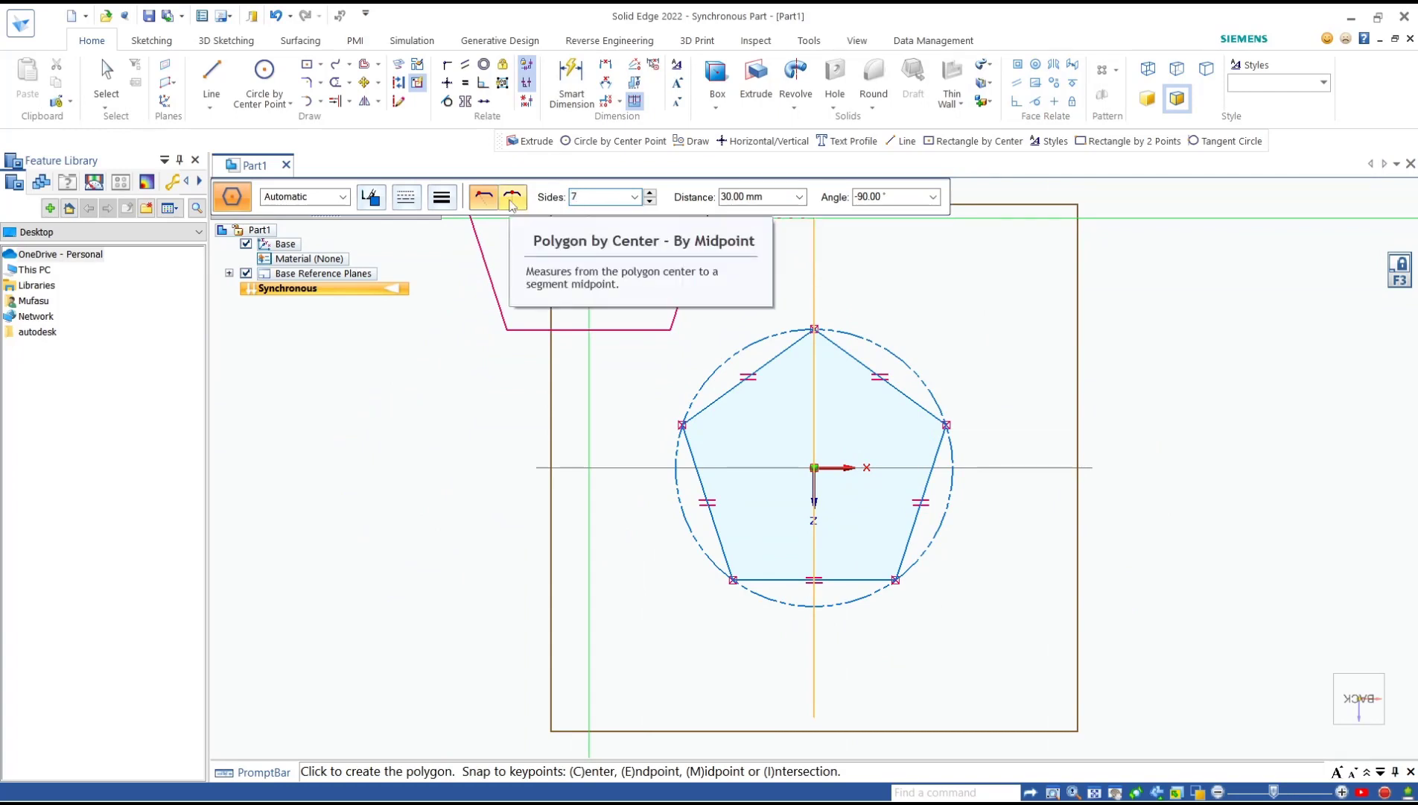